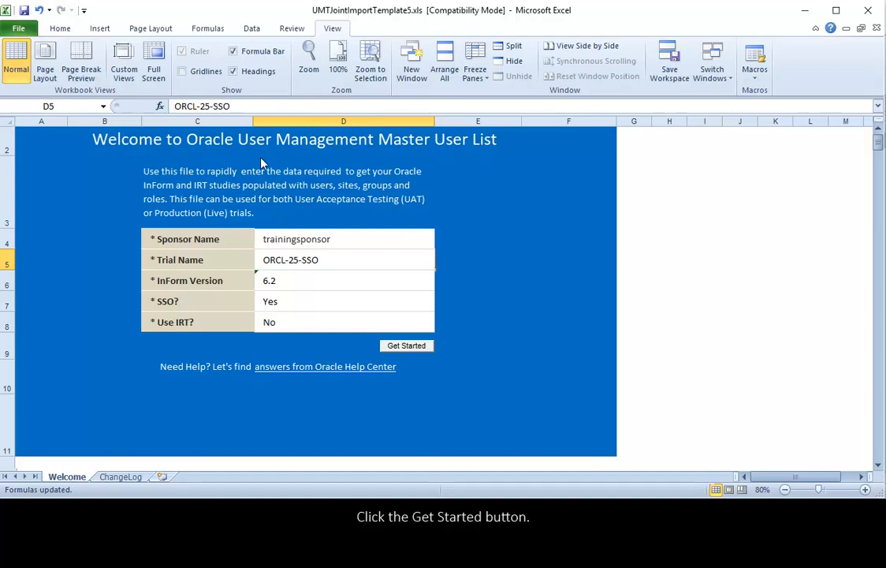
Step: Create the UserRoles, Groups, Sites and user sheets from the trainingsponsor ORCL-25-SSO welcome details
click(406, 345)
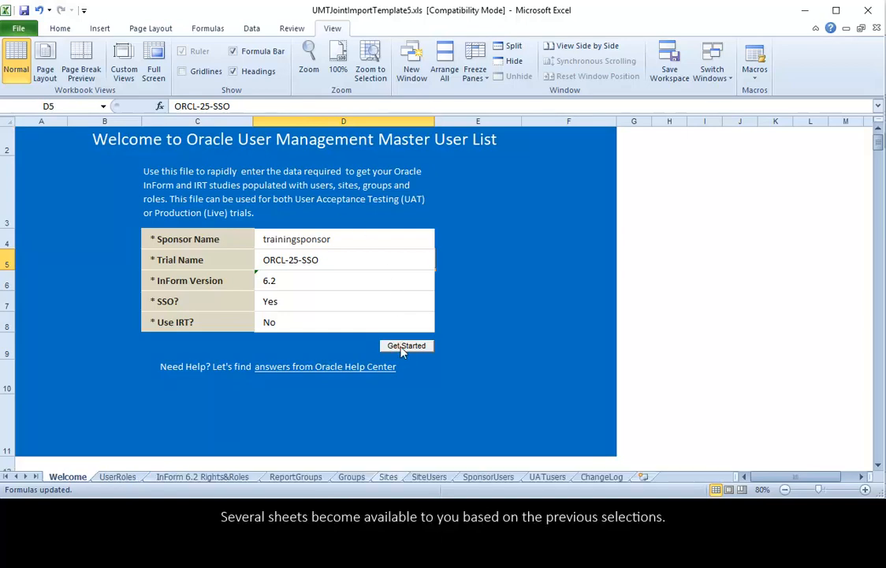
click(406, 346)
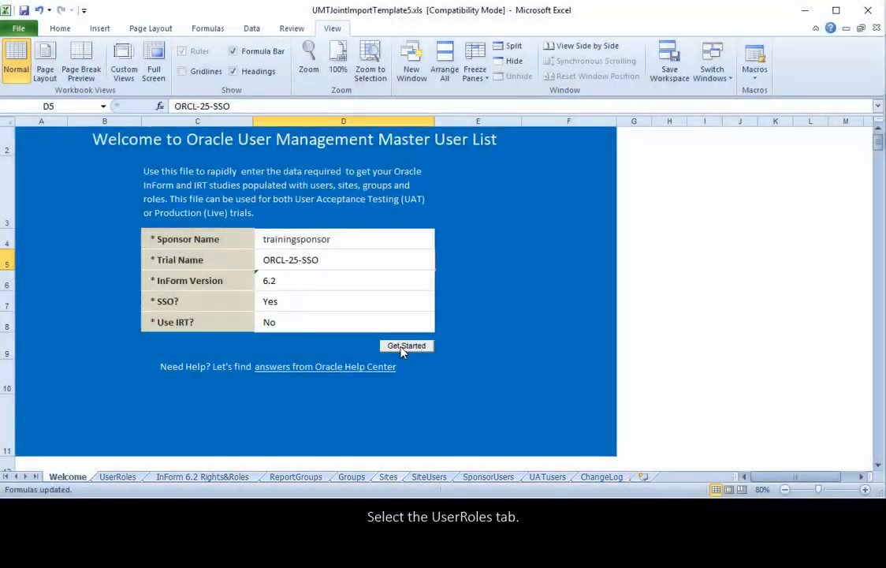
mouse_move(132, 439)
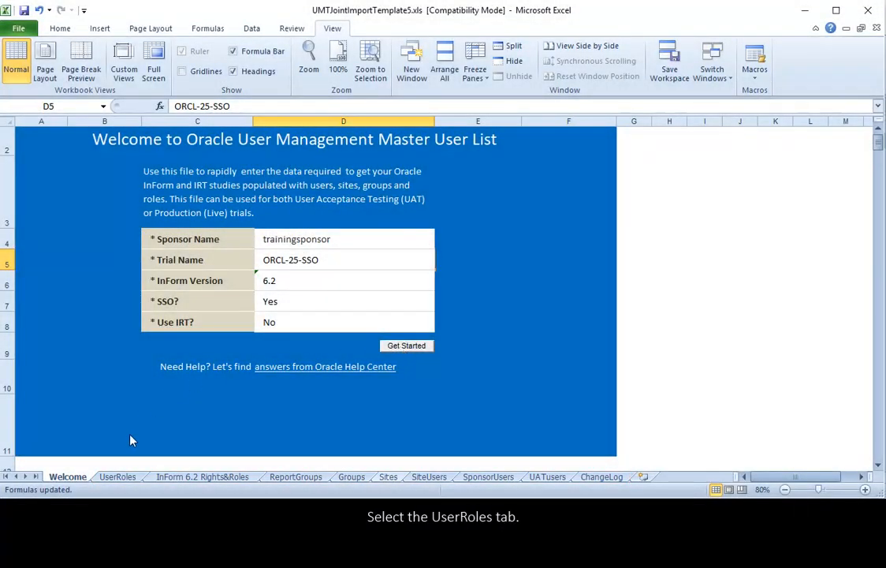
Step: Enter the seven roles, User Manager RG through CRA Reviewer, on the UserRoles sheet from A5
click(117, 476)
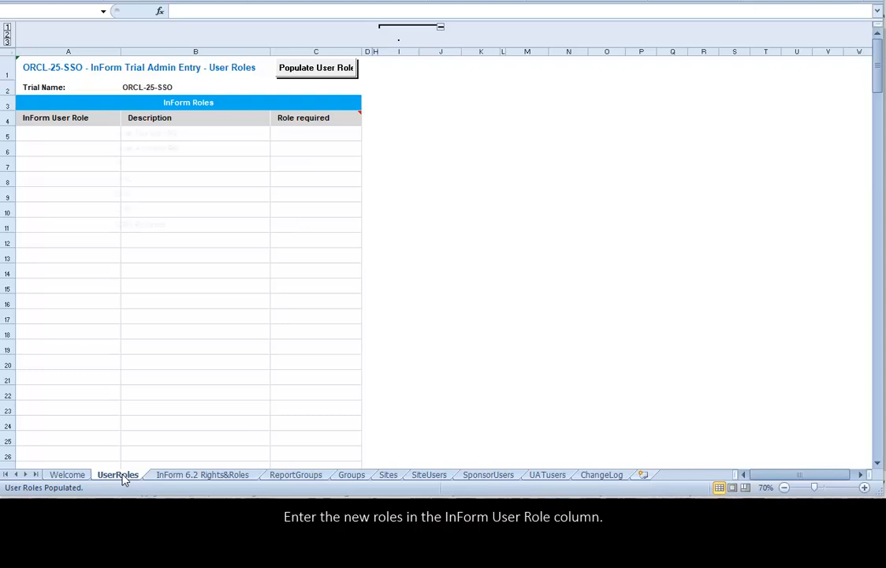
click(316, 67)
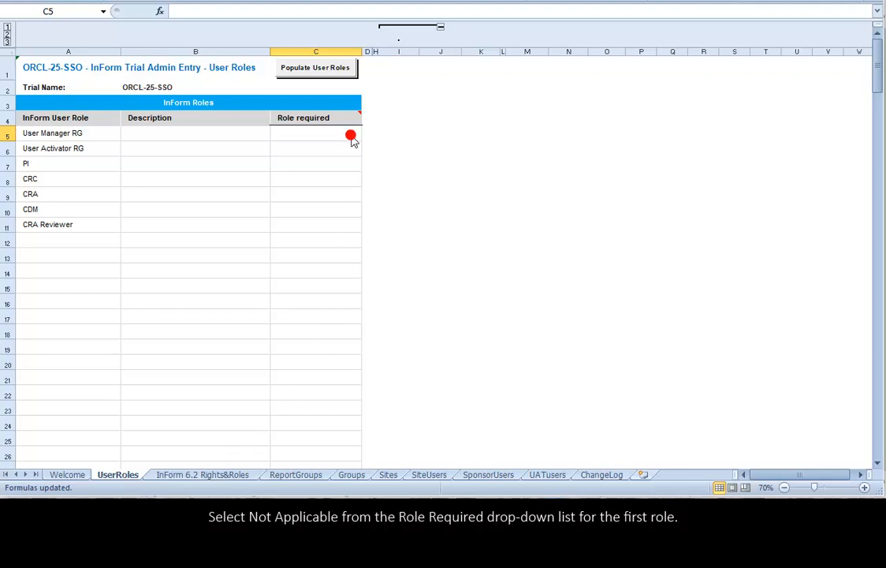
Step: Set User Manager RG and User Activator RG to Not Applicable, and the remaining five roles to Applicable
click(368, 133)
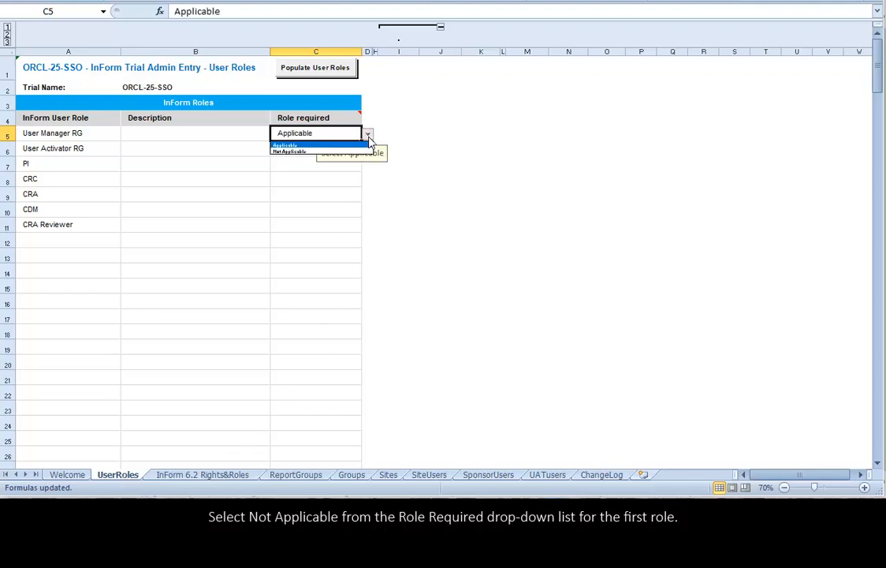
click(289, 151)
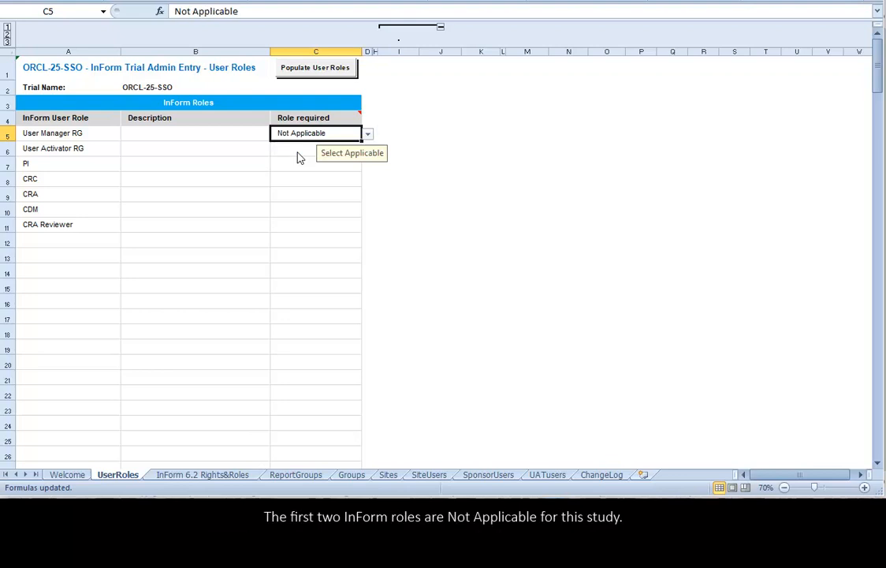
click(366, 133)
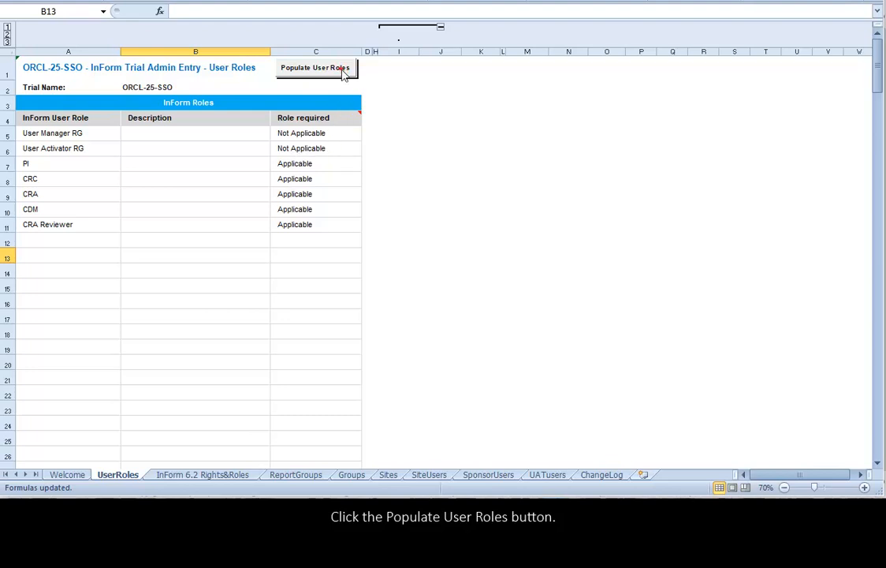
Step: Populate the user roles and view PI, CRC, CRA, CDM, CRA Reviewer on InForm 6.2 Rights&Roles
click(316, 67)
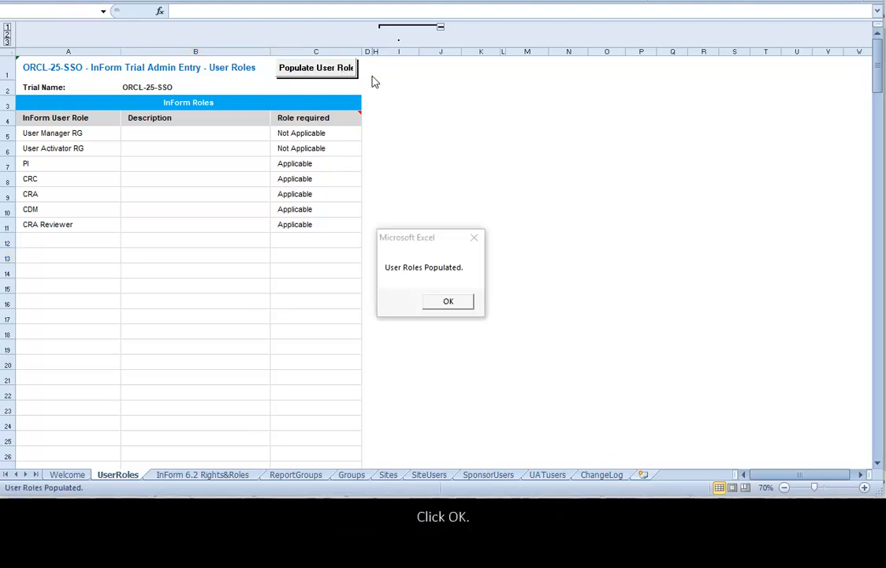
click(448, 301)
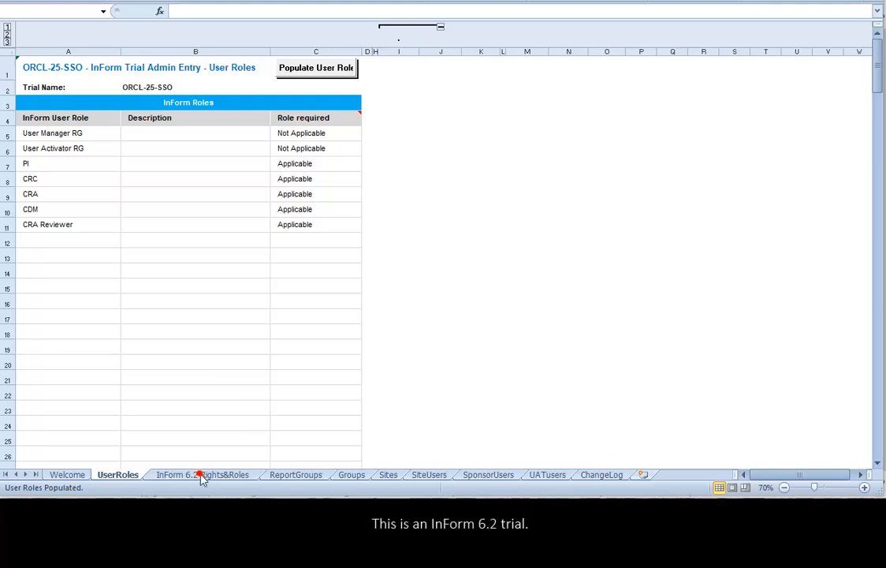
click(202, 478)
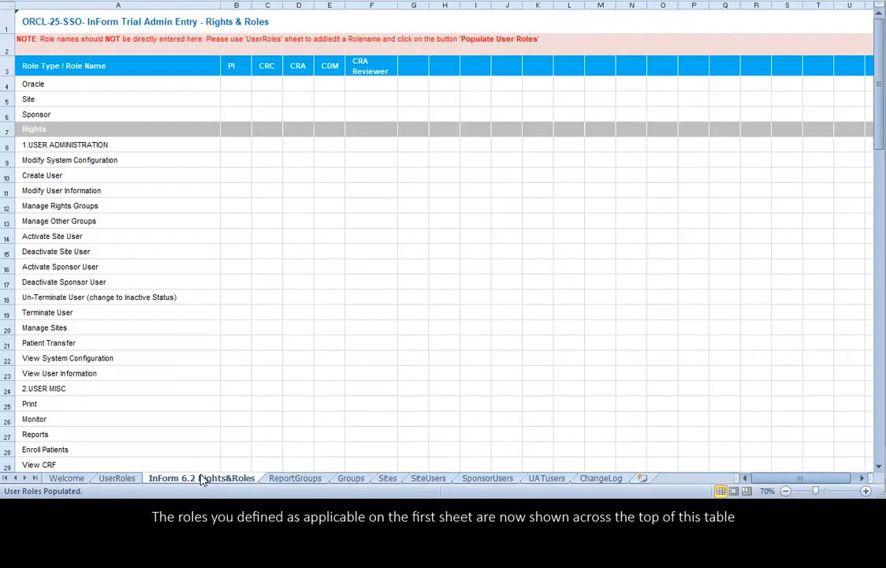